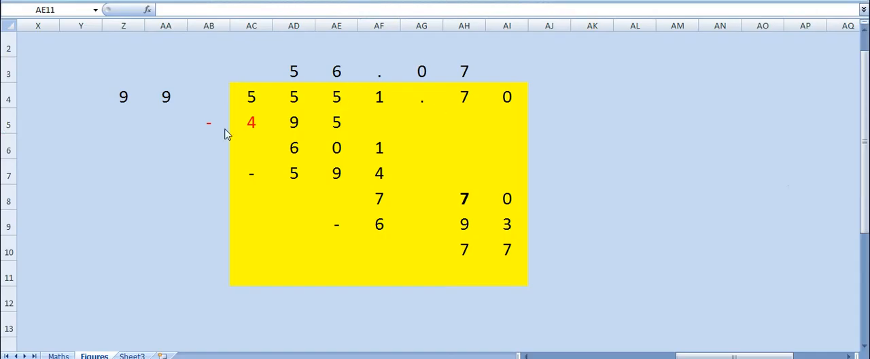
Show the worked division of 5551.70 by 99, giving quotient 56.07 and remainder 77.
{"action": "left_click", "coordinate": [251, 122]}
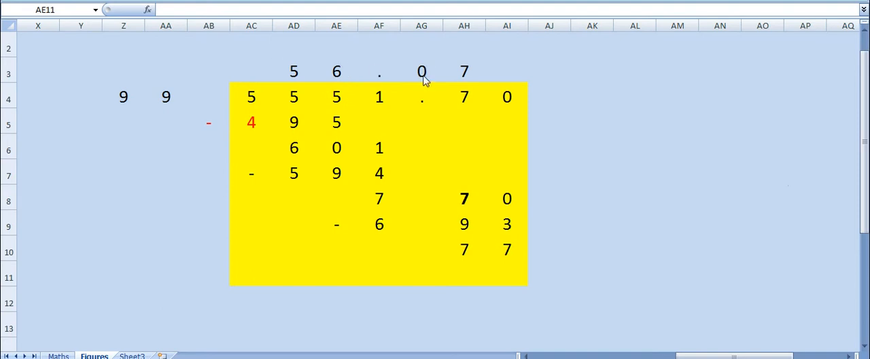
{"action": "mouse_move", "coordinate": [358, 171]}
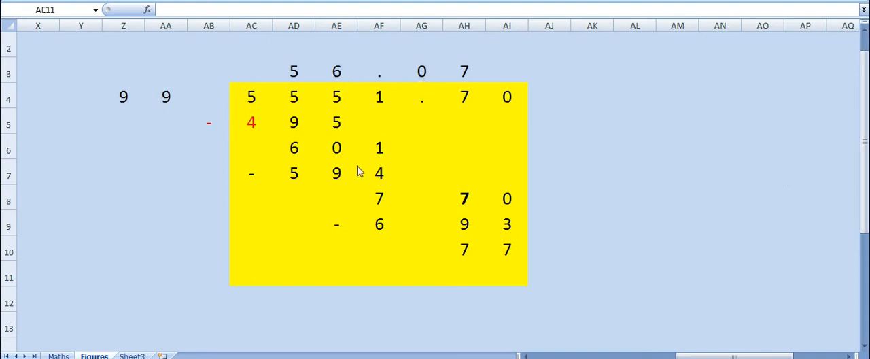
{"action": "mouse_move", "coordinate": [379, 207]}
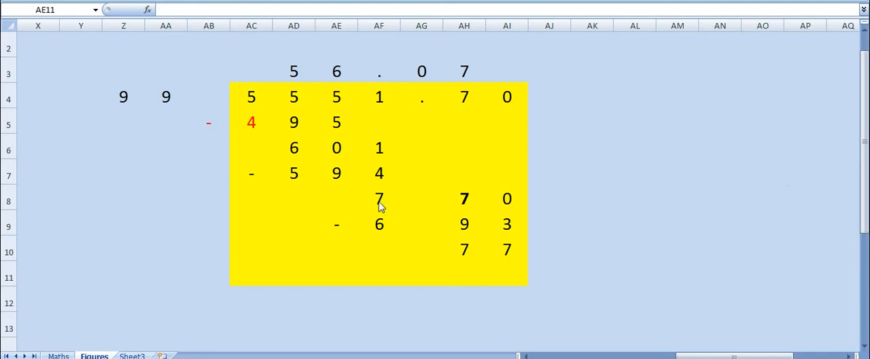
{"action": "mouse_move", "coordinate": [422, 208]}
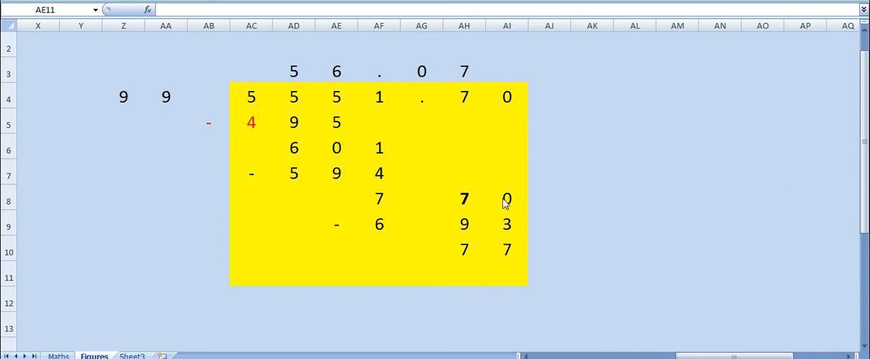
{"action": "mouse_move", "coordinate": [384, 172]}
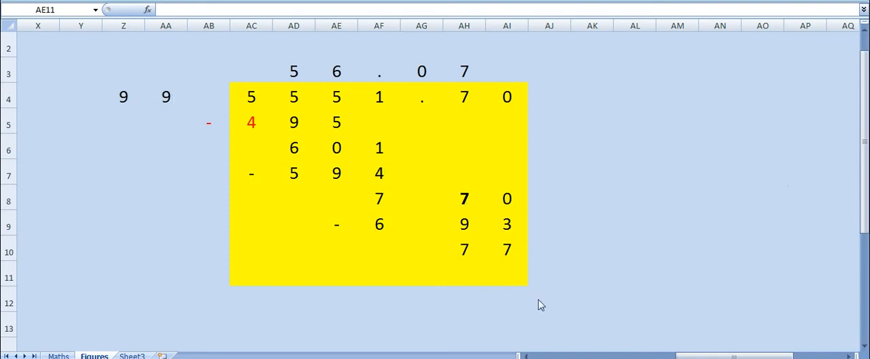
{"action": "mouse_move", "coordinate": [485, 107]}
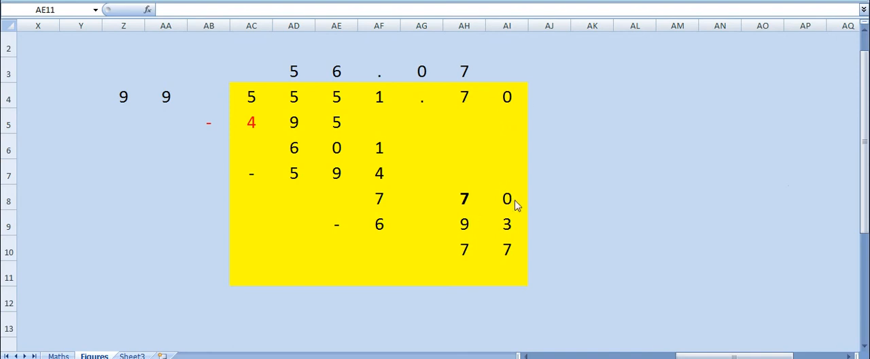
{"action": "mouse_move", "coordinate": [471, 187]}
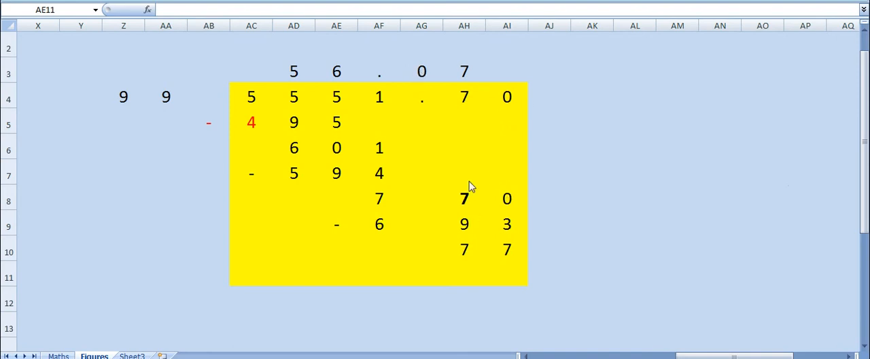
{"action": "mouse_move", "coordinate": [471, 200]}
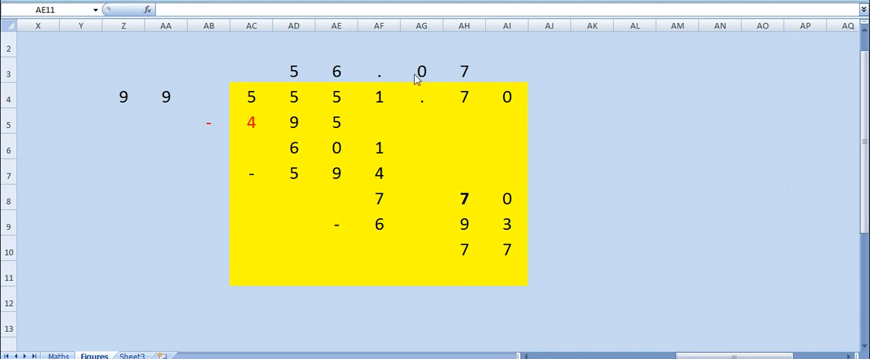
{"action": "mouse_move", "coordinate": [514, 207]}
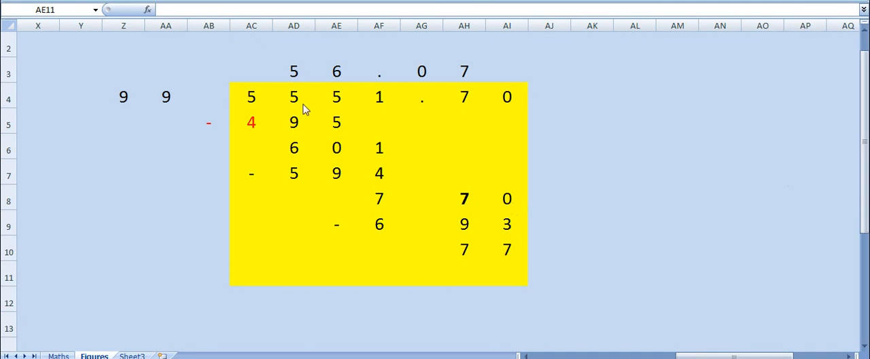
{"action": "mouse_move", "coordinate": [496, 48]}
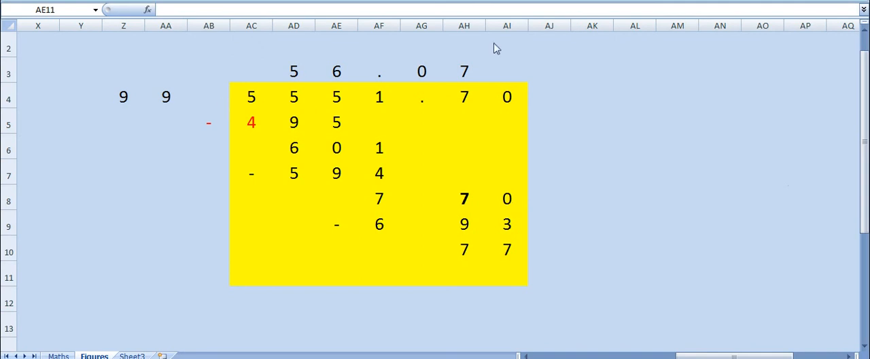
{"action": "mouse_move", "coordinate": [484, 252]}
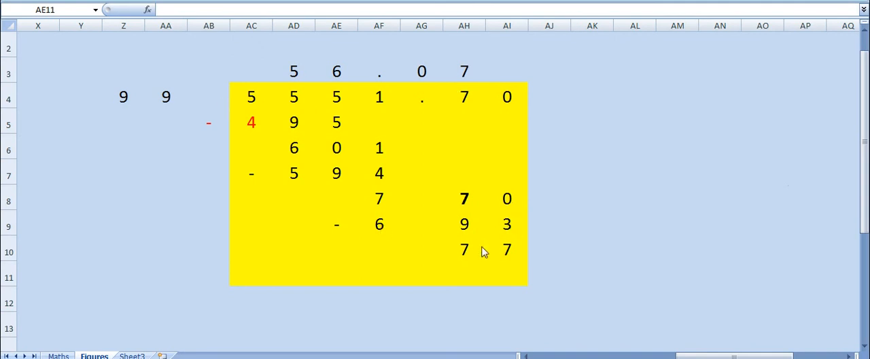
{"action": "mouse_move", "coordinate": [454, 235]}
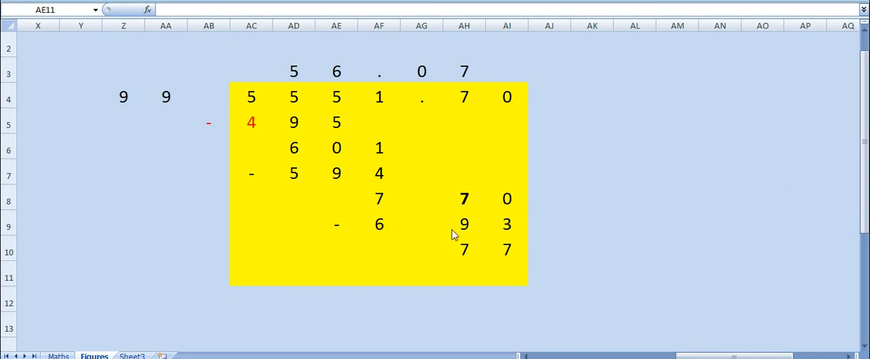
{"action": "mouse_move", "coordinate": [439, 101]}
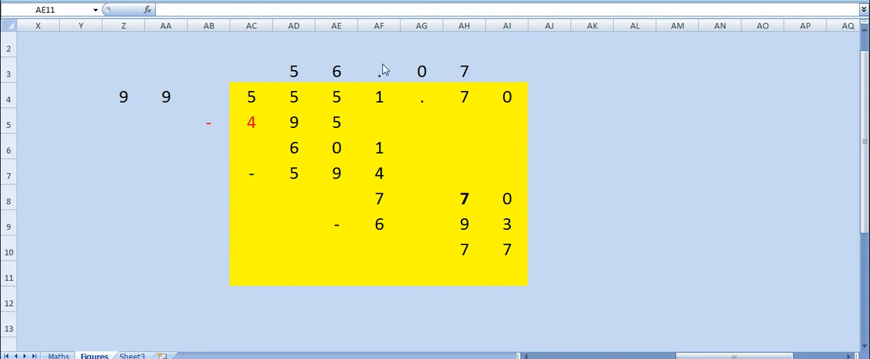
{"action": "mouse_move", "coordinate": [380, 70]}
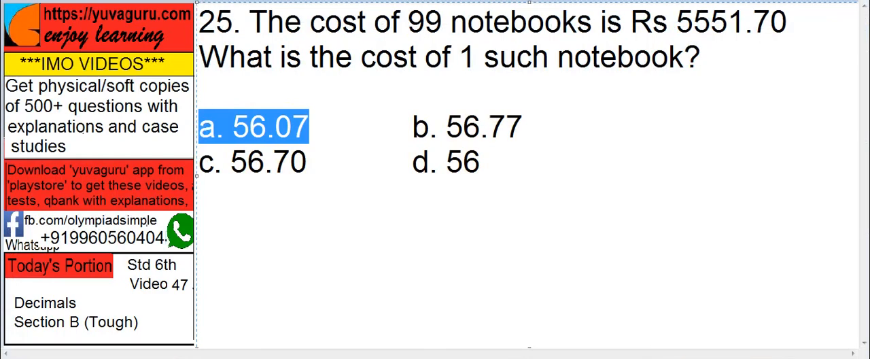
{"action": "mouse_move", "coordinate": [304, 132]}
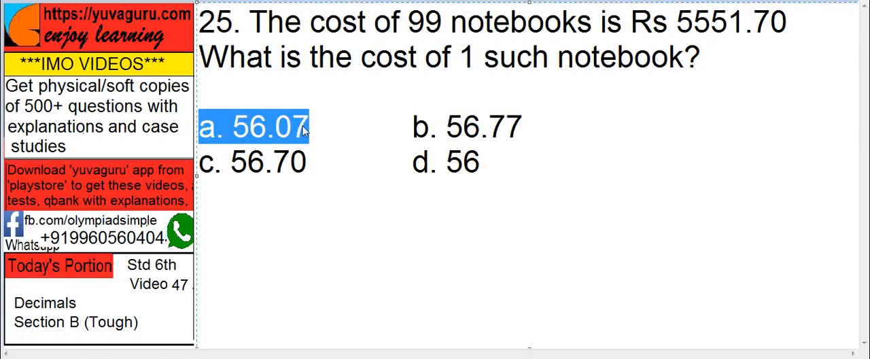